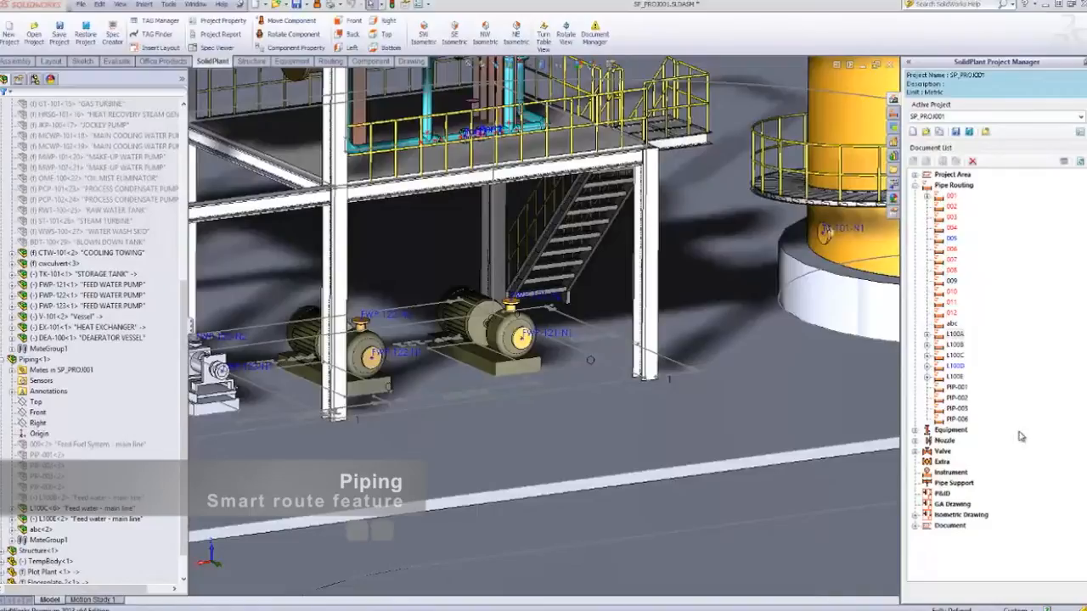
{"action": "mouse_move", "coordinate": [981, 373]}
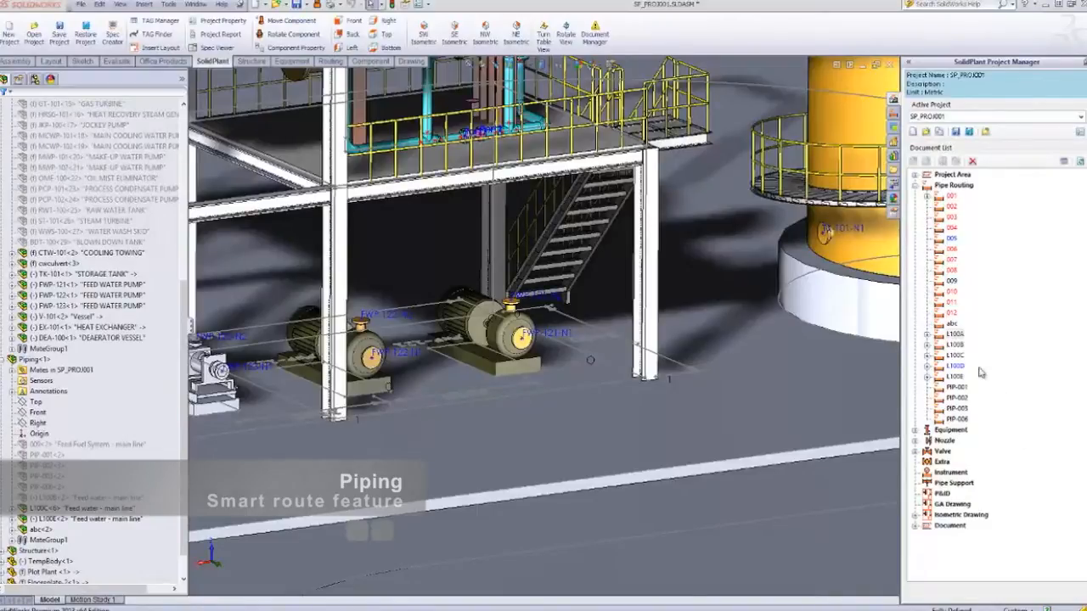
{"action": "mouse_move", "coordinate": [953, 343]}
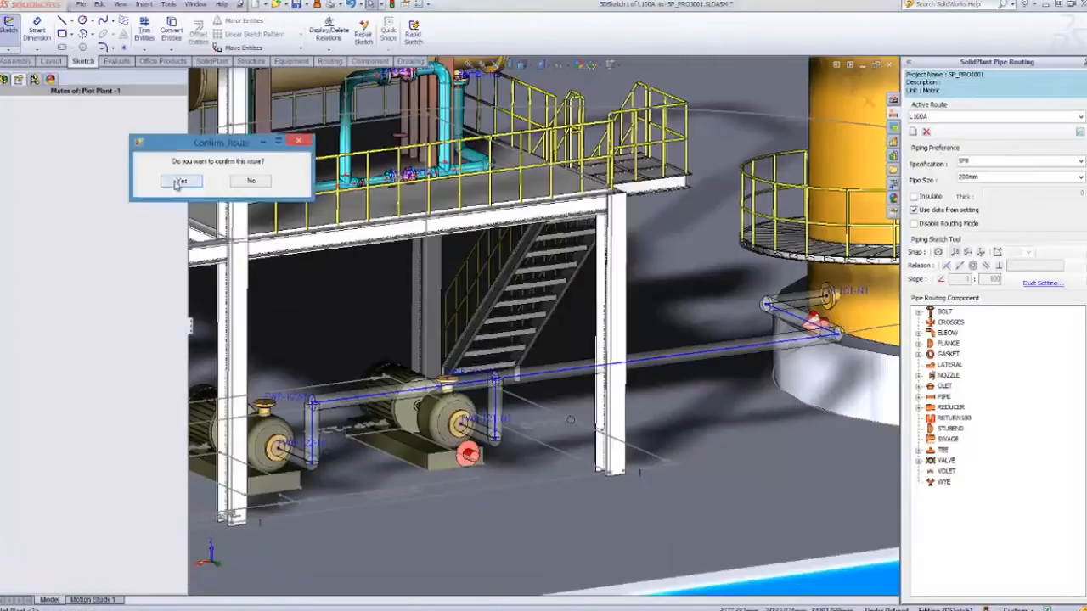
Confirm the sketched pump-to-tank route so it builds into solid pipe with elbows.
{"action": "left_click", "coordinate": [180, 180]}
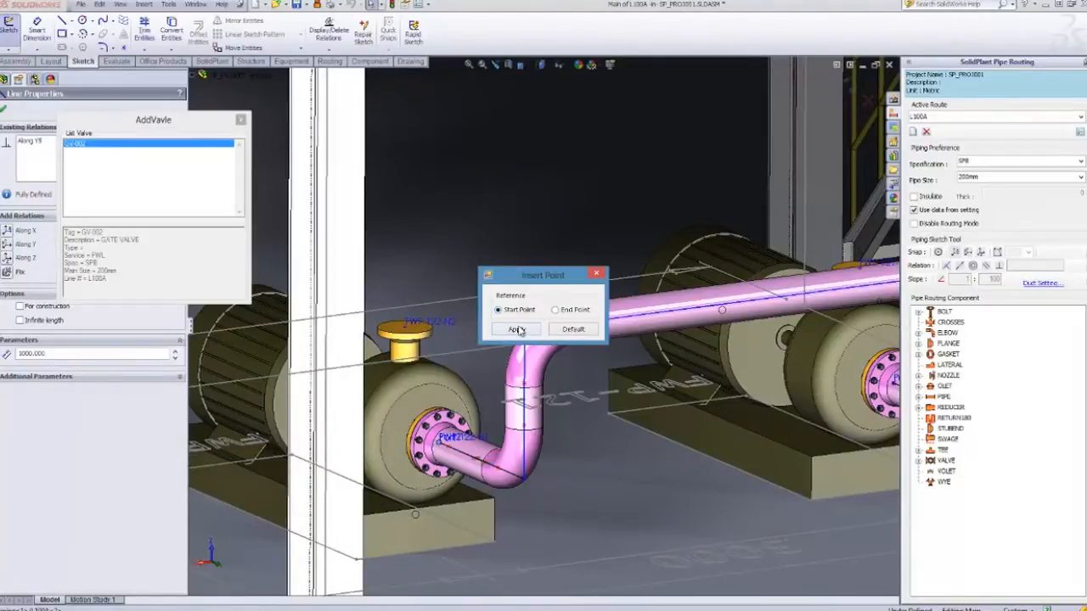
Insert a GATE VALVE at the start point of the vertical pump discharge pipe.
{"action": "left_click", "coordinate": [516, 329]}
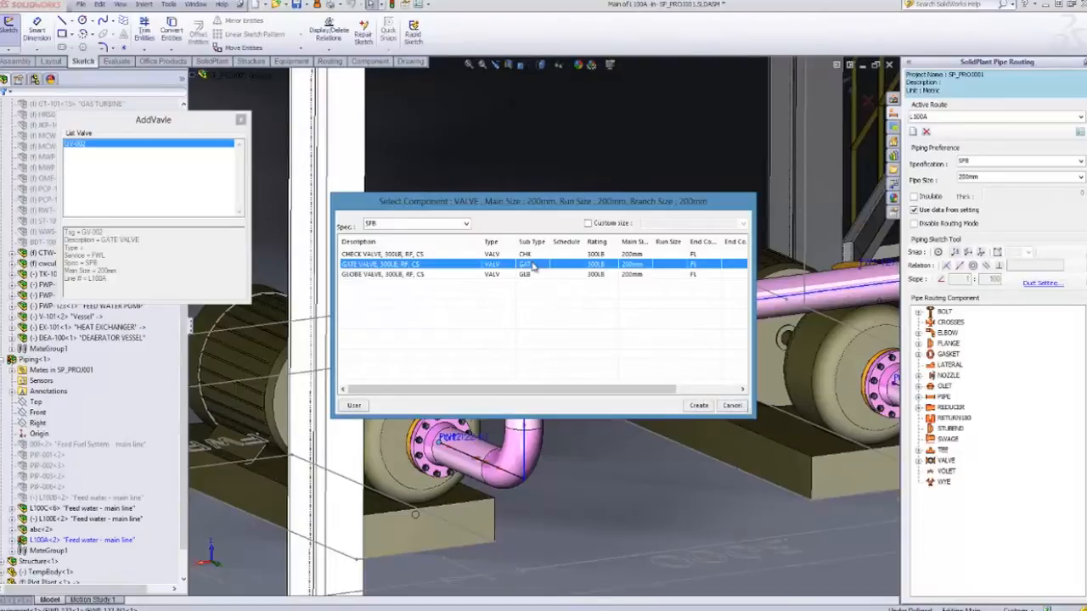
{"action": "left_click", "coordinate": [698, 404]}
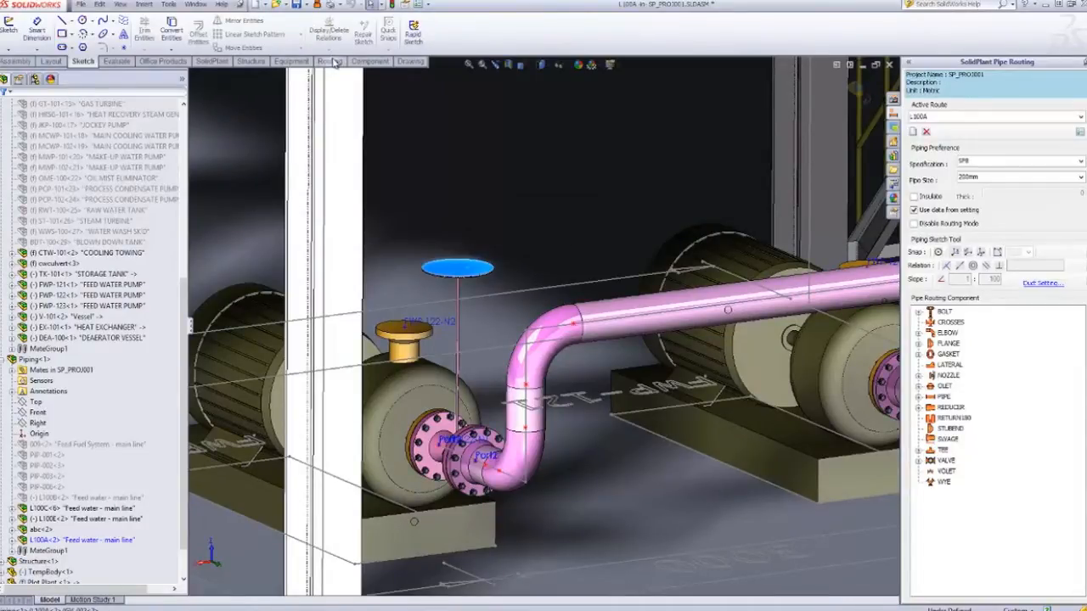
{"action": "left_click", "coordinate": [329, 61]}
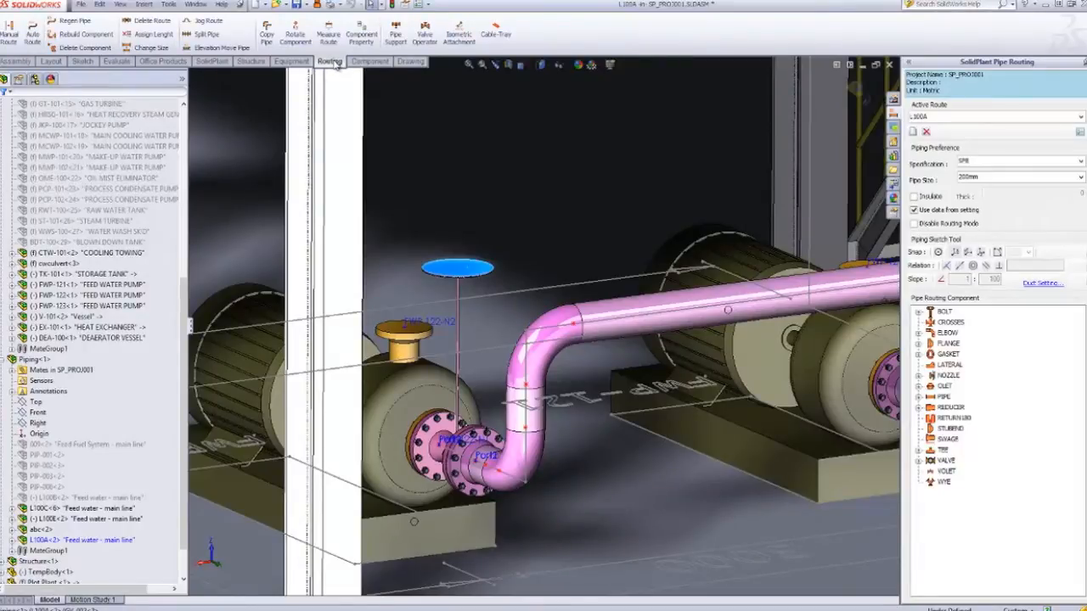
Rotate the inserted gate valve 90 degrees about the pipe axis with Rotate Component.
{"action": "left_click", "coordinate": [296, 34]}
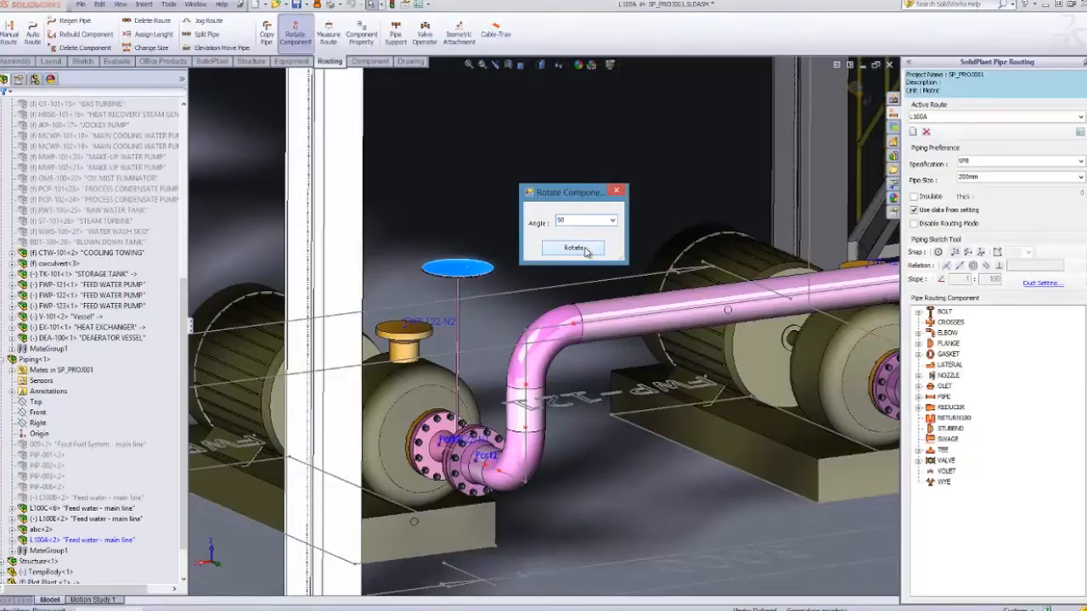
{"action": "left_click", "coordinate": [574, 248]}
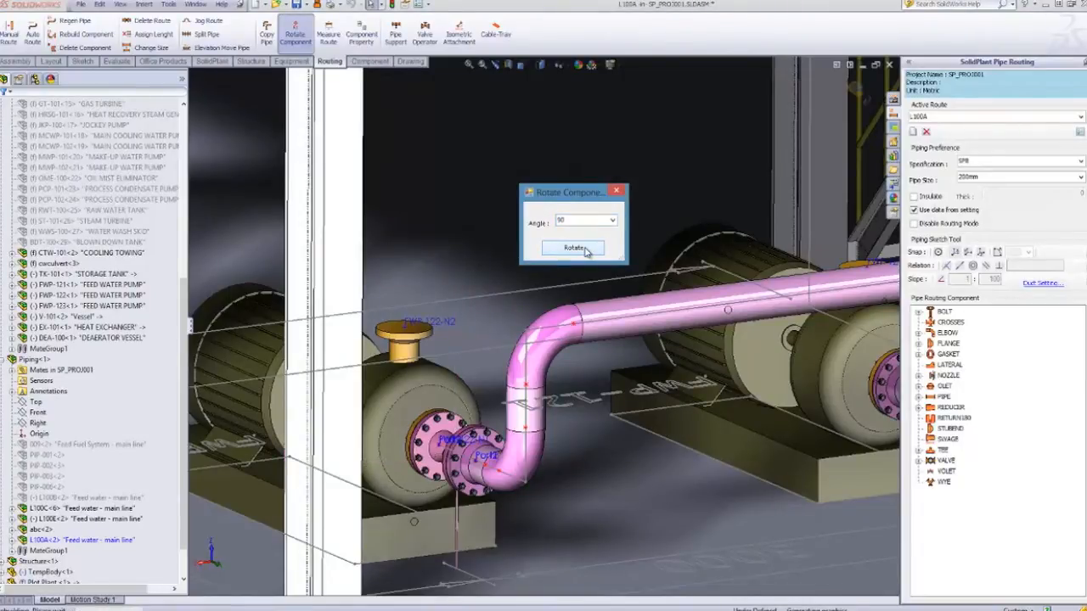
{"action": "left_click", "coordinate": [574, 247]}
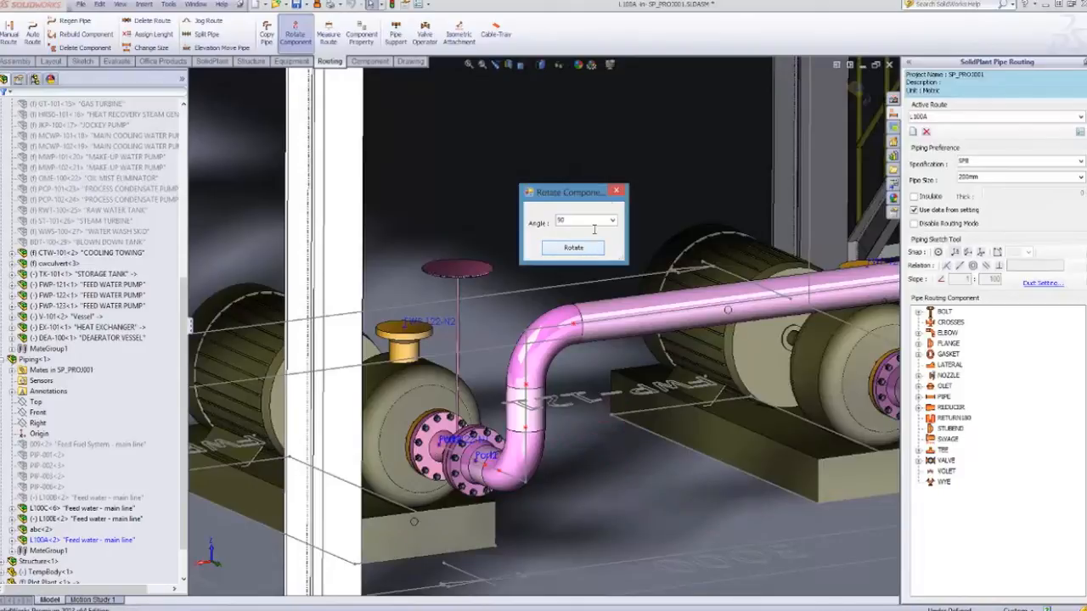
{"action": "left_click", "coordinate": [574, 248]}
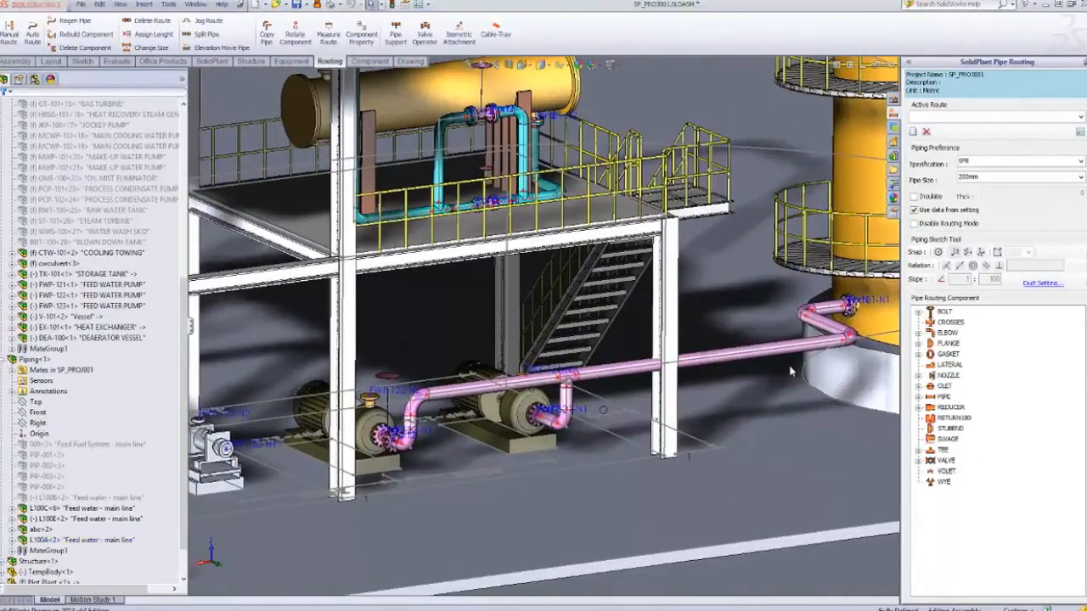
{"action": "left_click", "coordinate": [727, 357]}
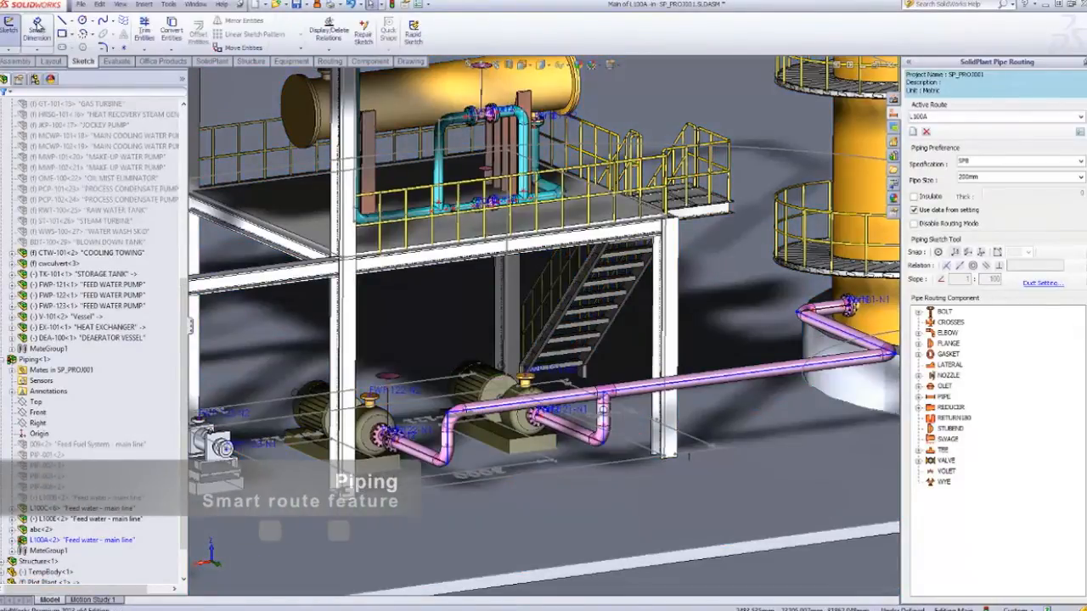
{"action": "mouse_move", "coordinate": [595, 461]}
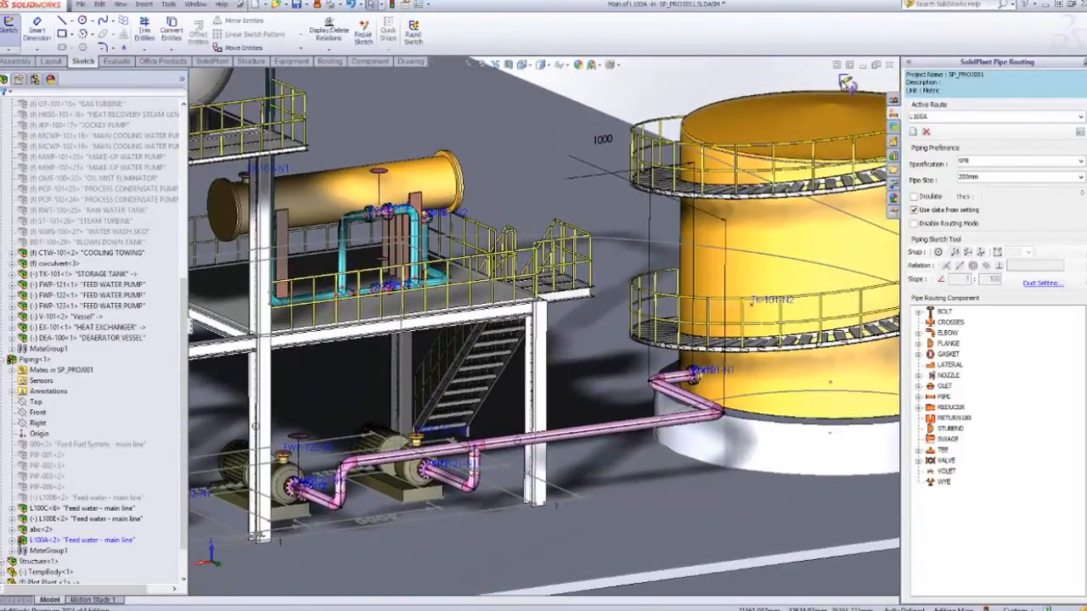
{"action": "left_click", "coordinate": [411, 61]}
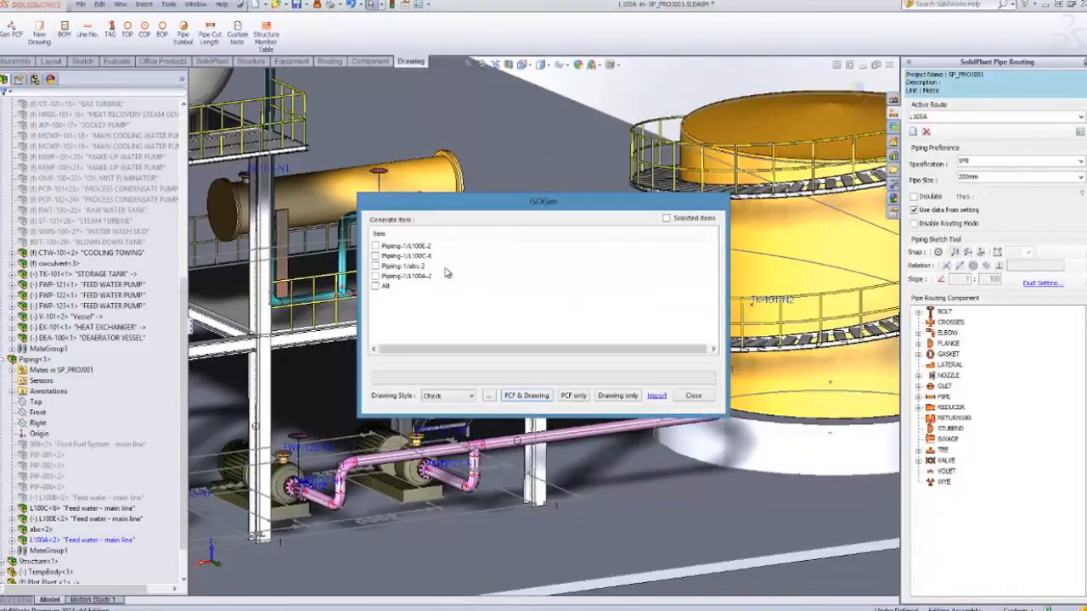
Generate an isometric drawing of line L100A in the Final-Cut-List style, drawing only.
{"action": "left_click", "coordinate": [374, 275]}
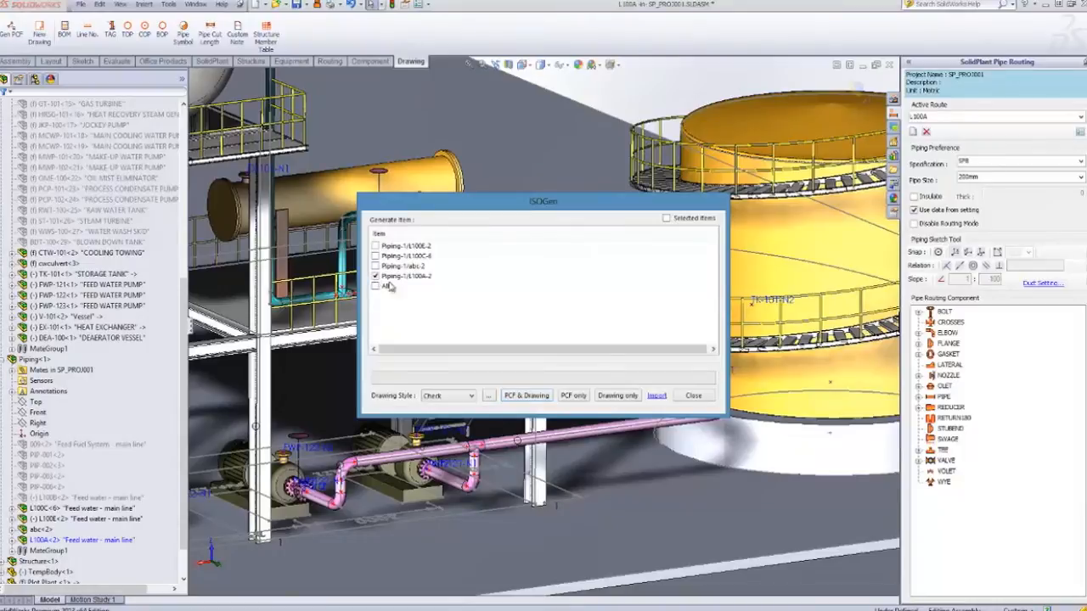
{"action": "left_click", "coordinate": [472, 395]}
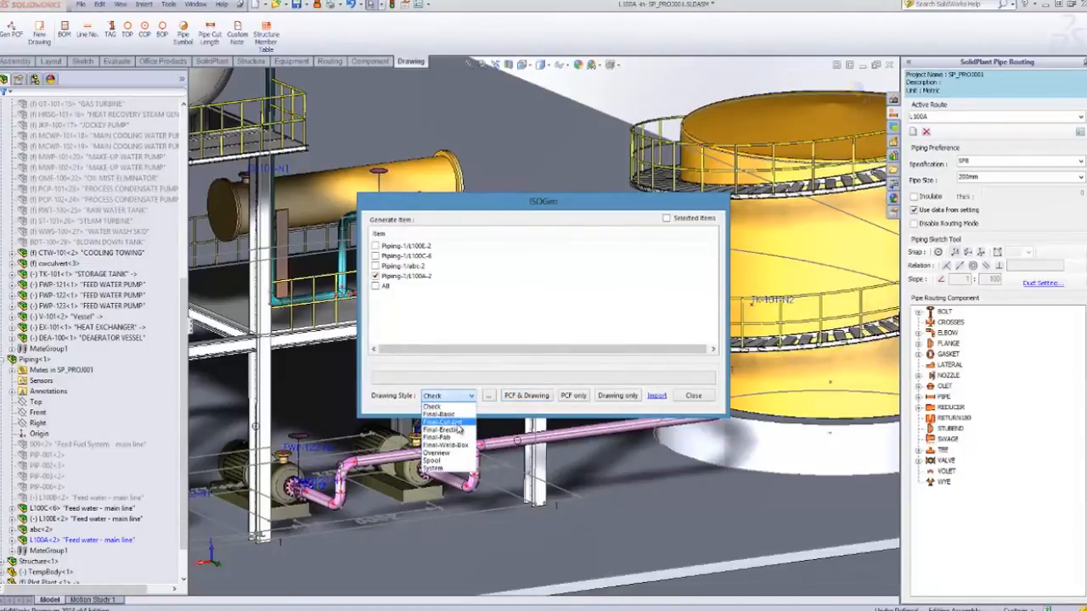
{"action": "left_click", "coordinate": [443, 421]}
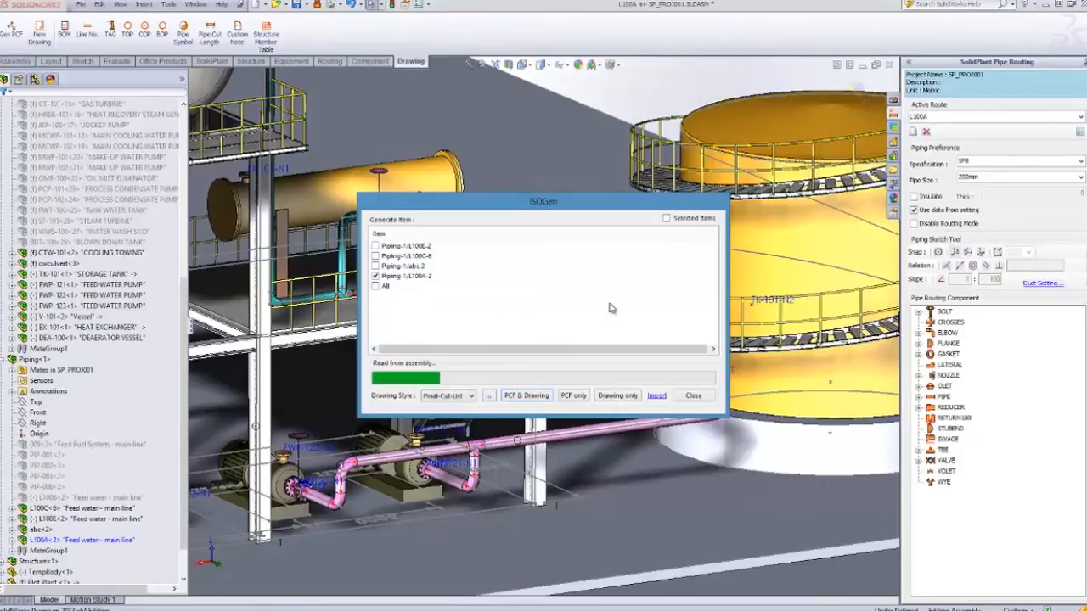
{"action": "left_click", "coordinate": [526, 394]}
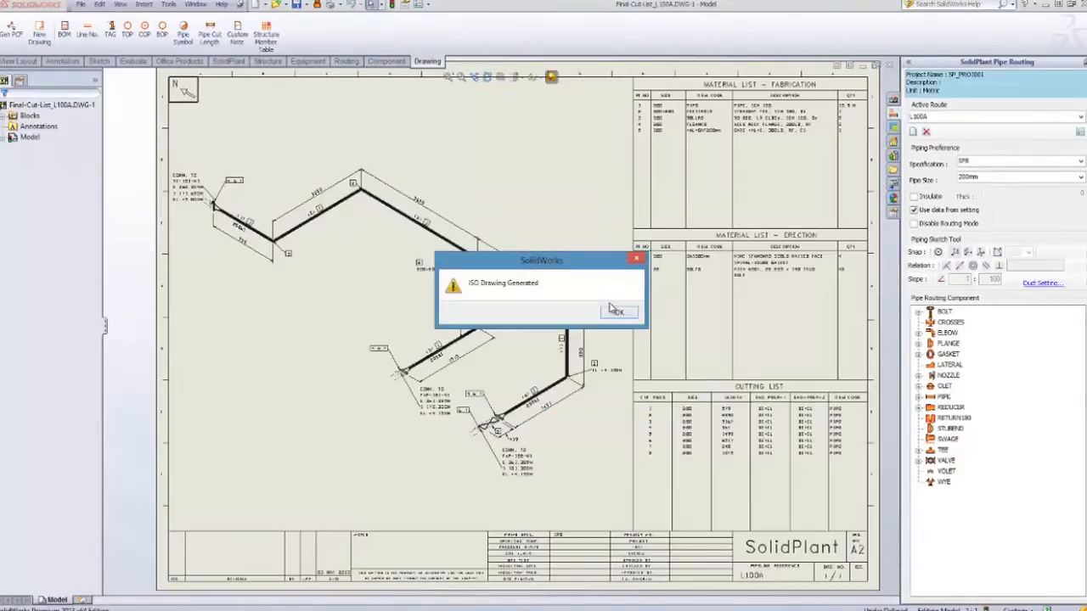
Dismiss the ISO Drawing Generated notice, leaving the isometric with its lists open.
{"action": "left_click", "coordinate": [620, 312]}
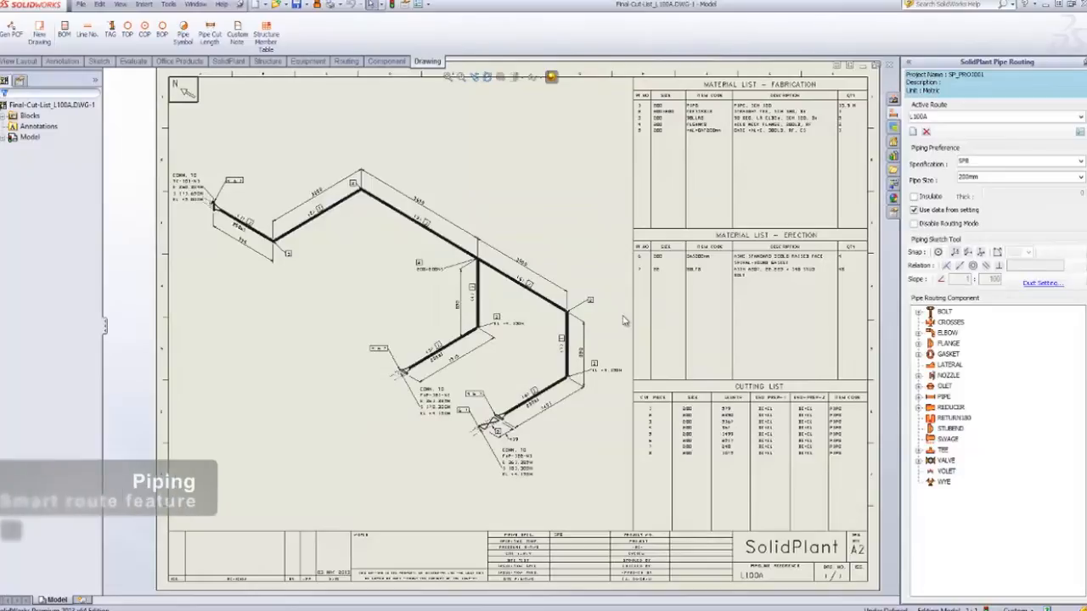